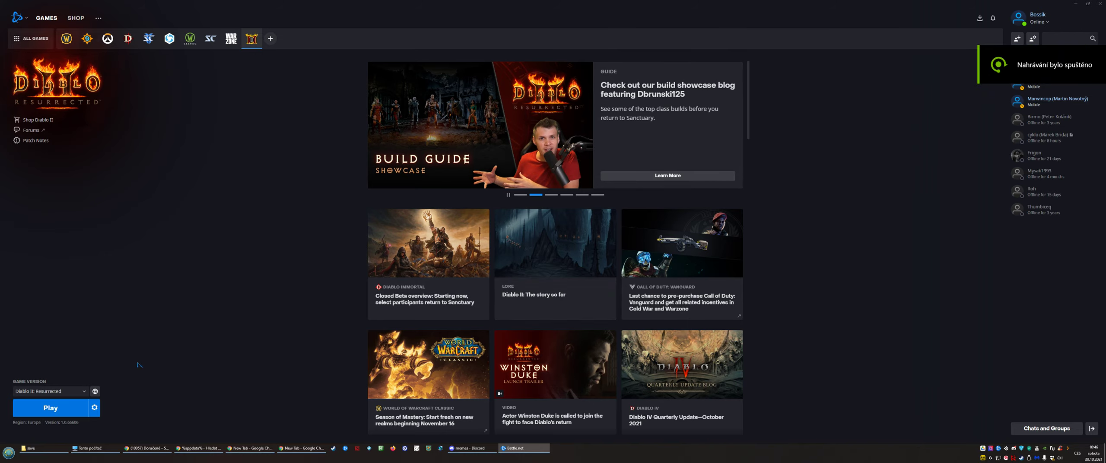
Launch Diablo II: Resurrected from the Battle.net Play button.
click(50, 408)
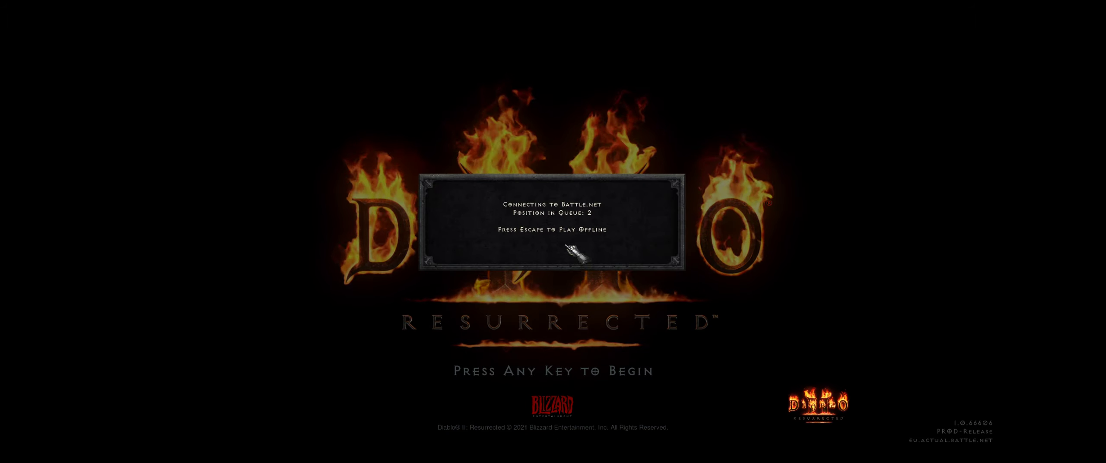
Skip to offline play, confirm only a level 23 Necromancer is listed, and exit the game.
key(Escape)
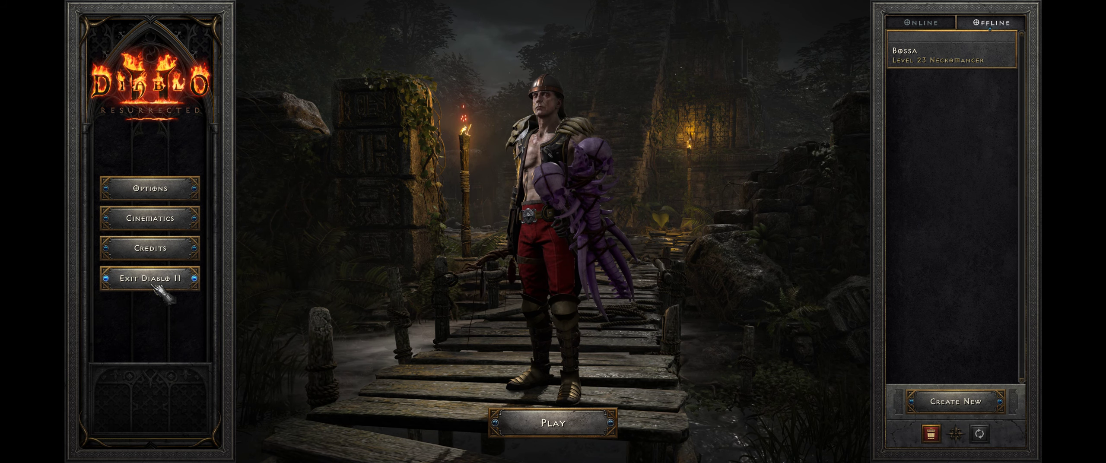
click(151, 280)
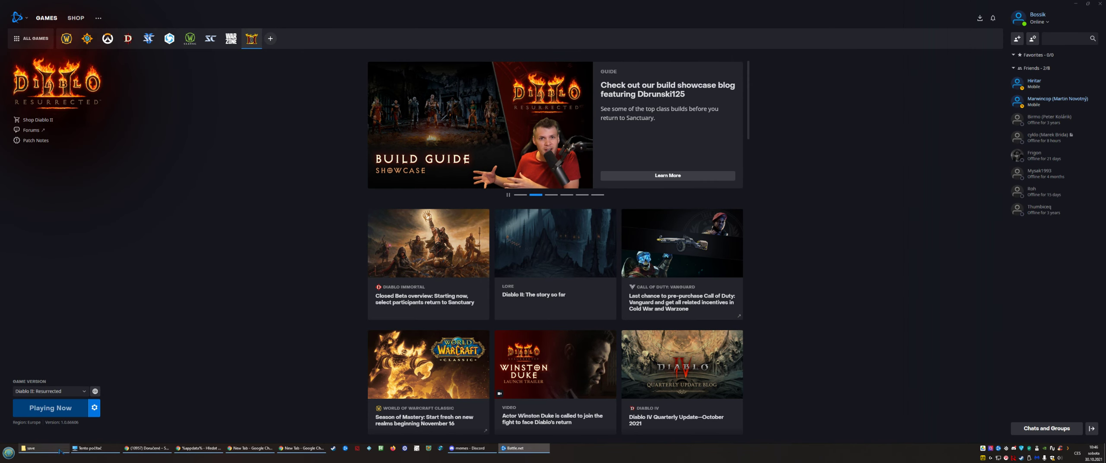
Bring up the G:\hry\Diablo II\save folder window and clear the file selection.
click(33, 449)
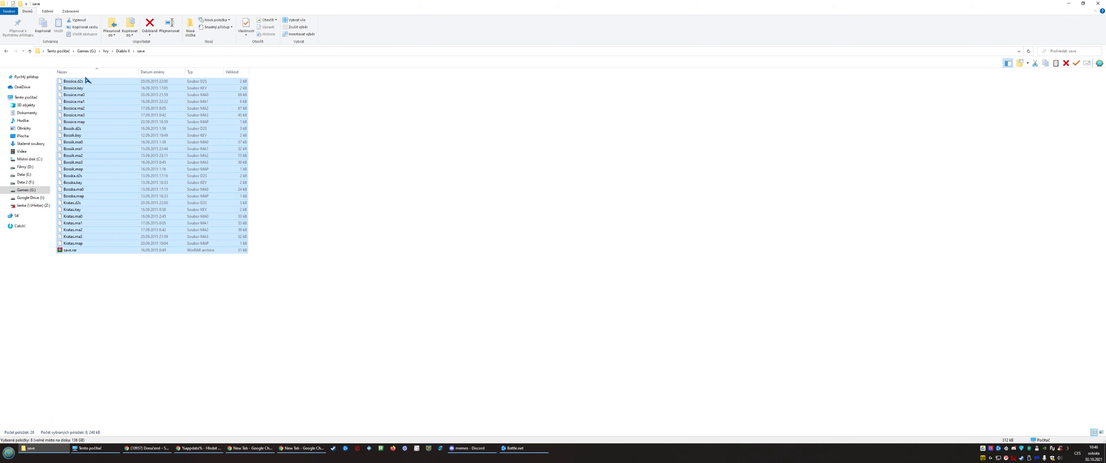
click(168, 277)
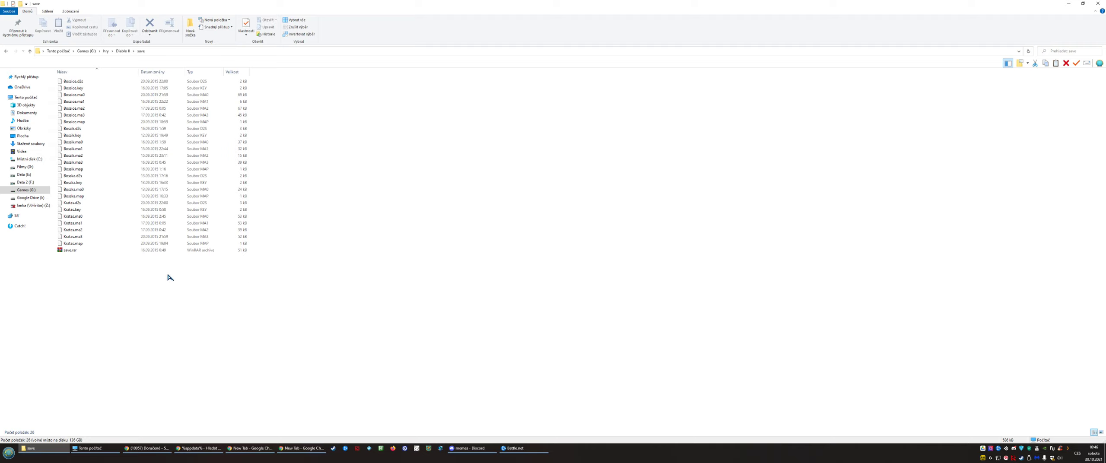
mouse_move(73, 196)
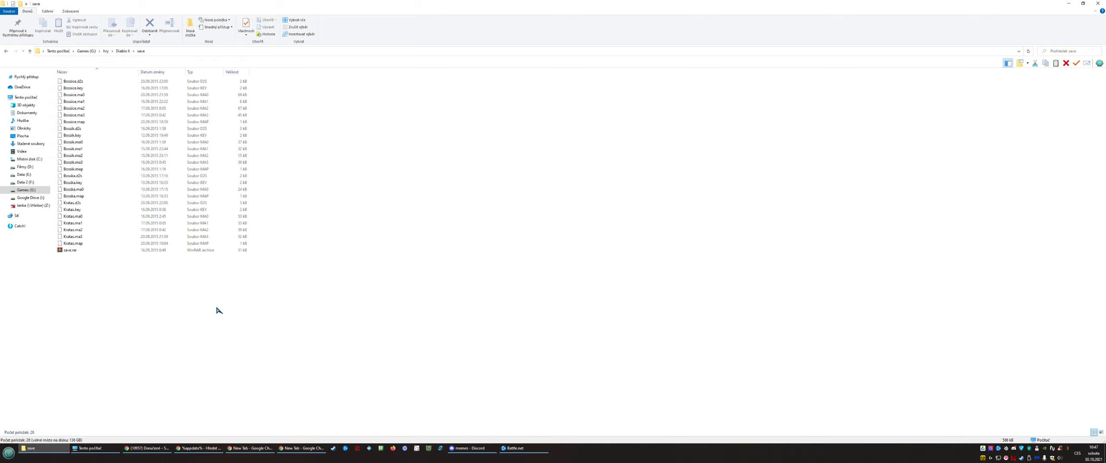
mouse_move(112, 433)
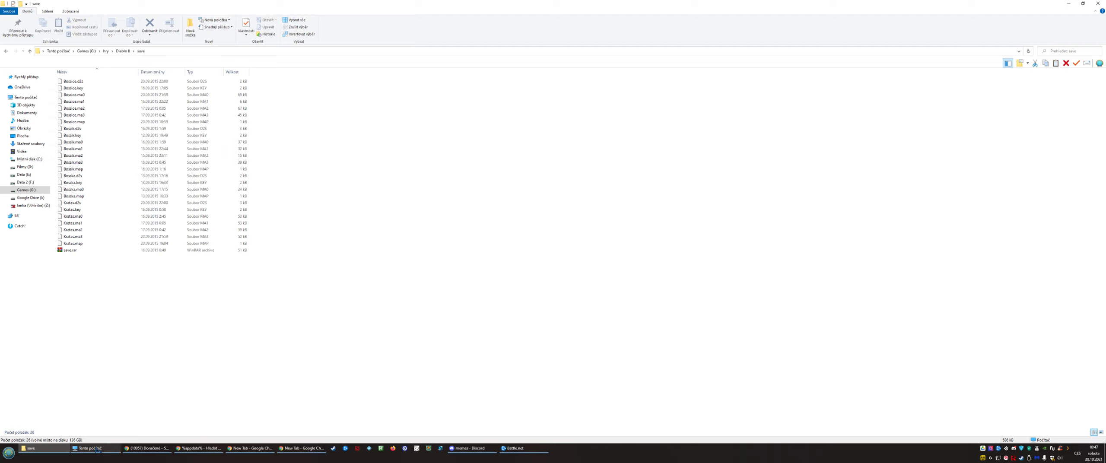
mouse_move(88, 447)
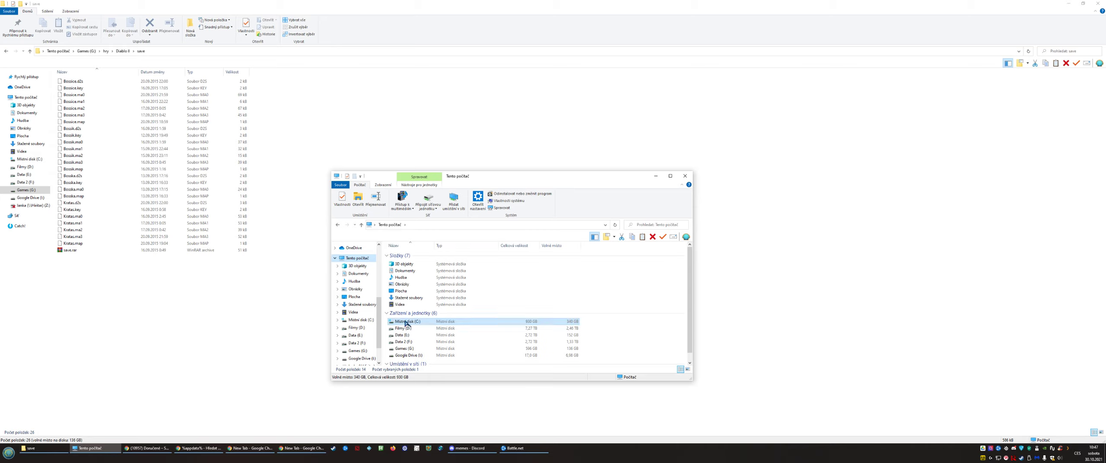
mouse_move(406, 321)
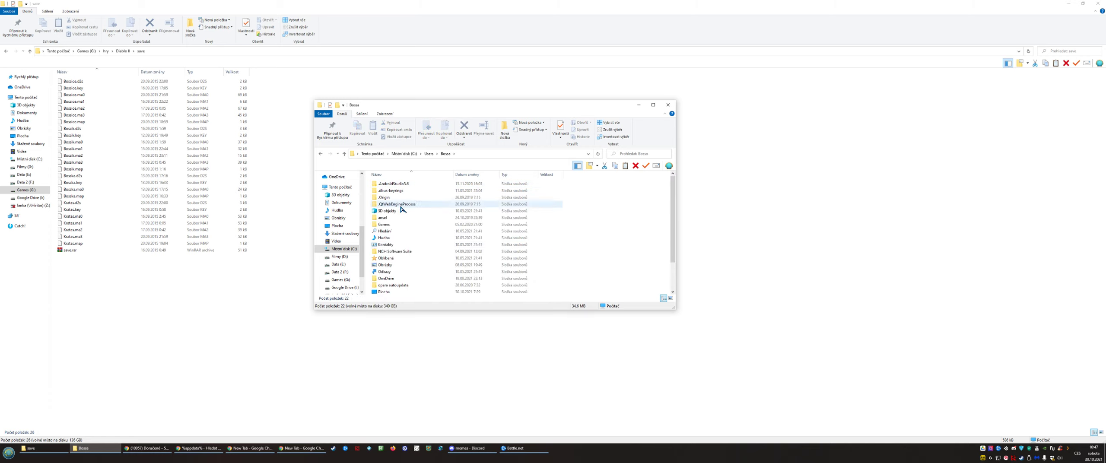
Navigate the second window into Saved Games\Diablo II Resurrected on drive C, showing its nine files.
scroll(down, 3)
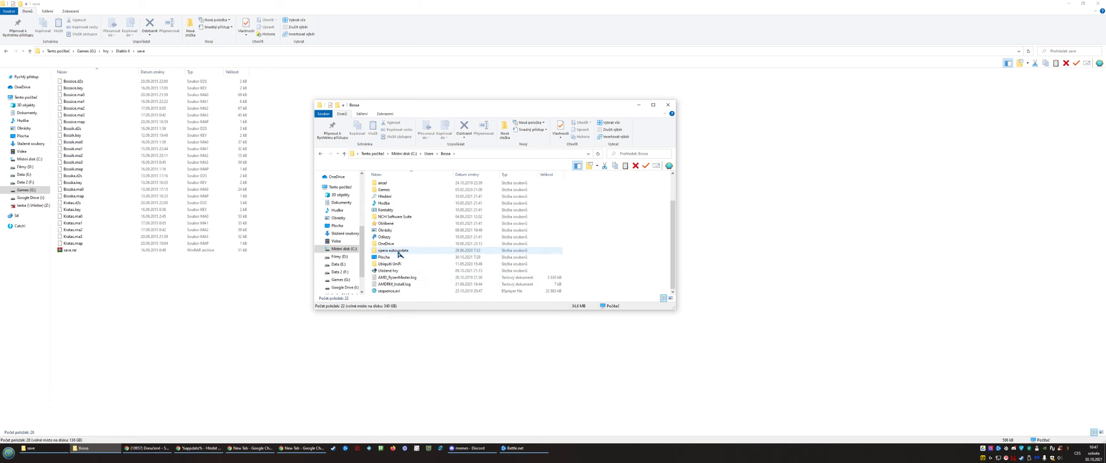
double_click(396, 269)
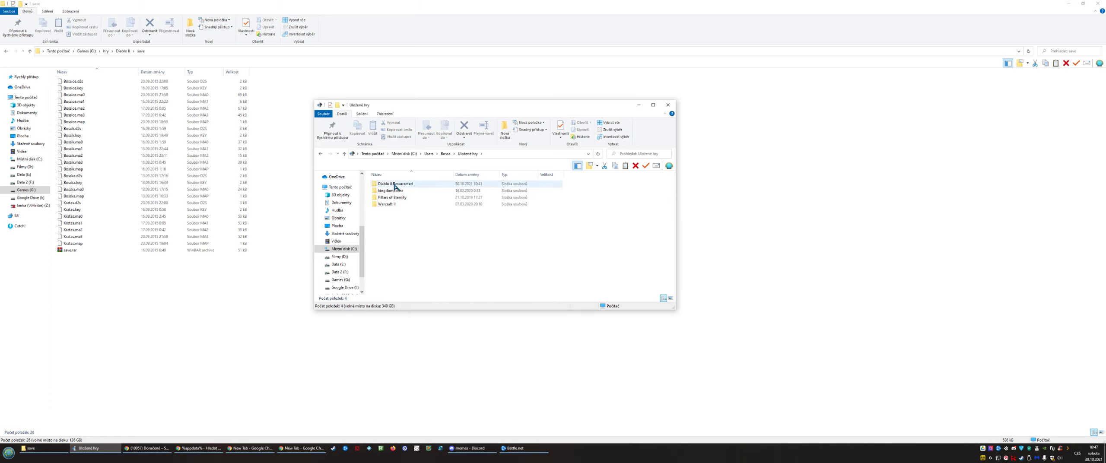
double_click(395, 183)
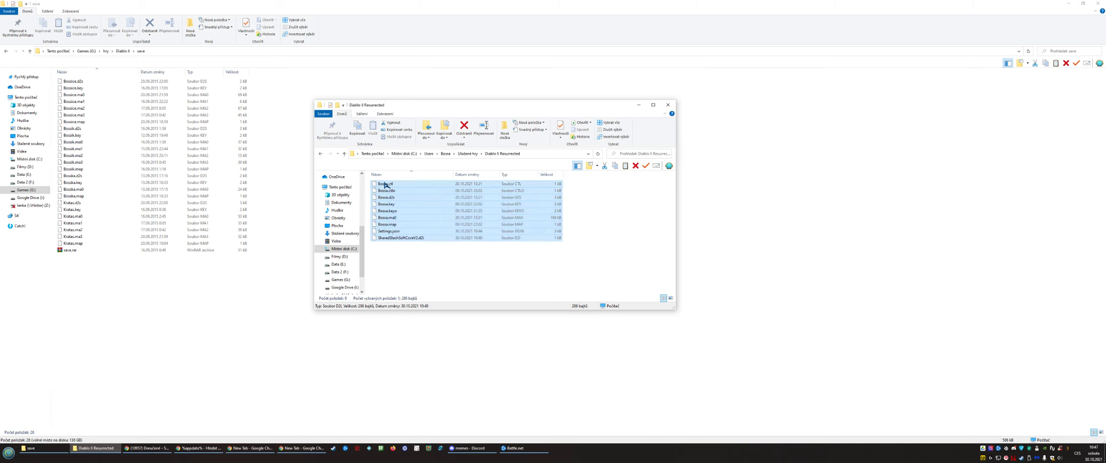
click(386, 204)
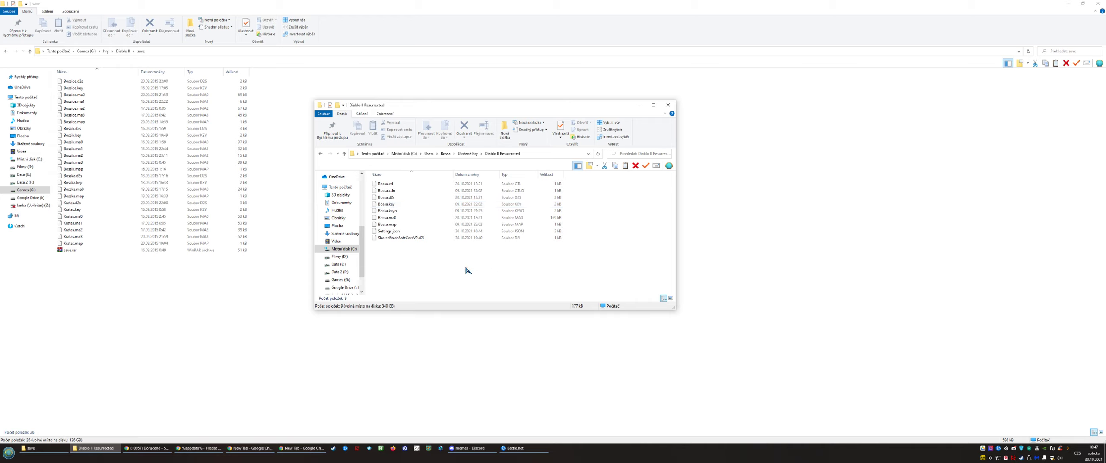
mouse_move(455, 270)
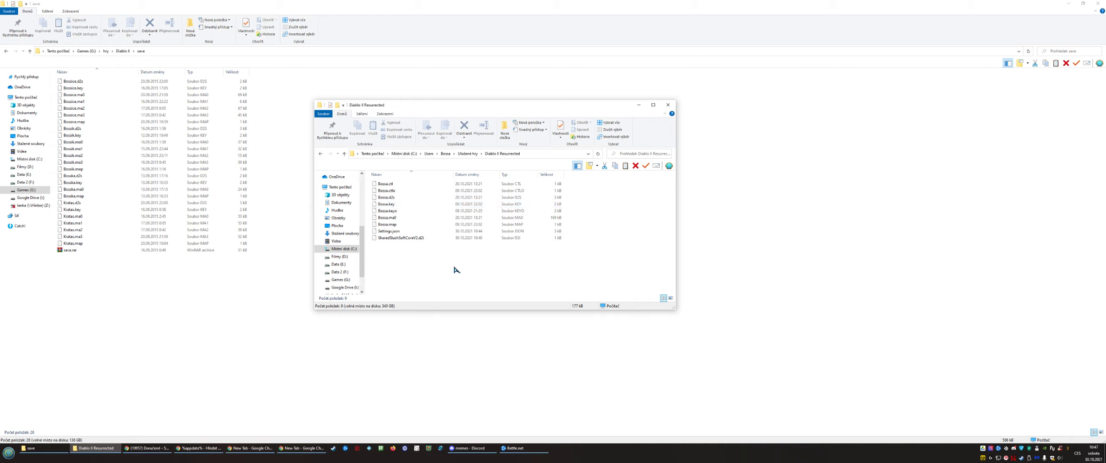
click(344, 249)
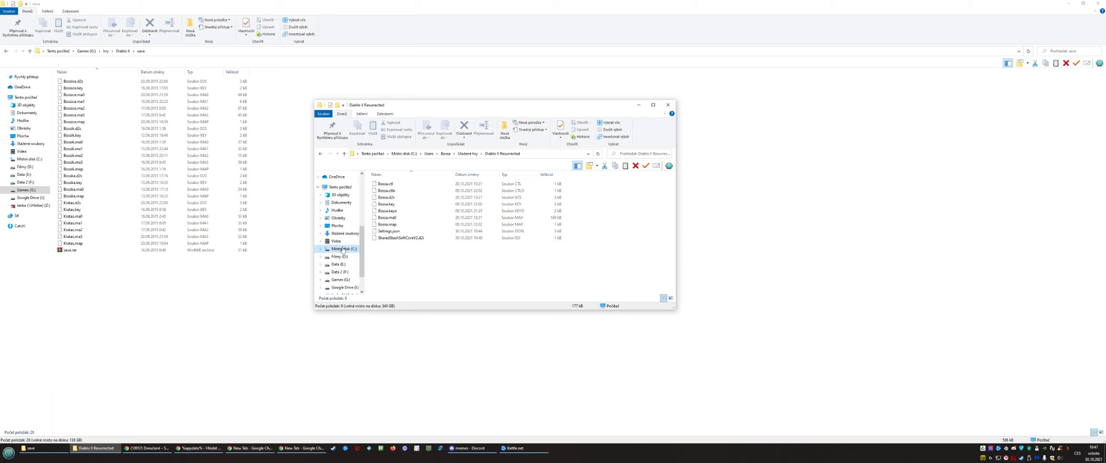
click(345, 249)
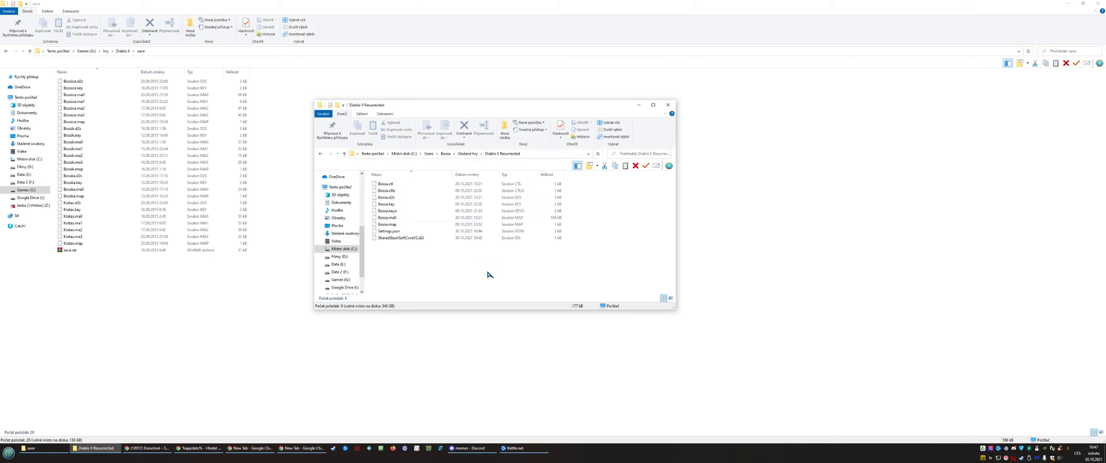
click(638, 106)
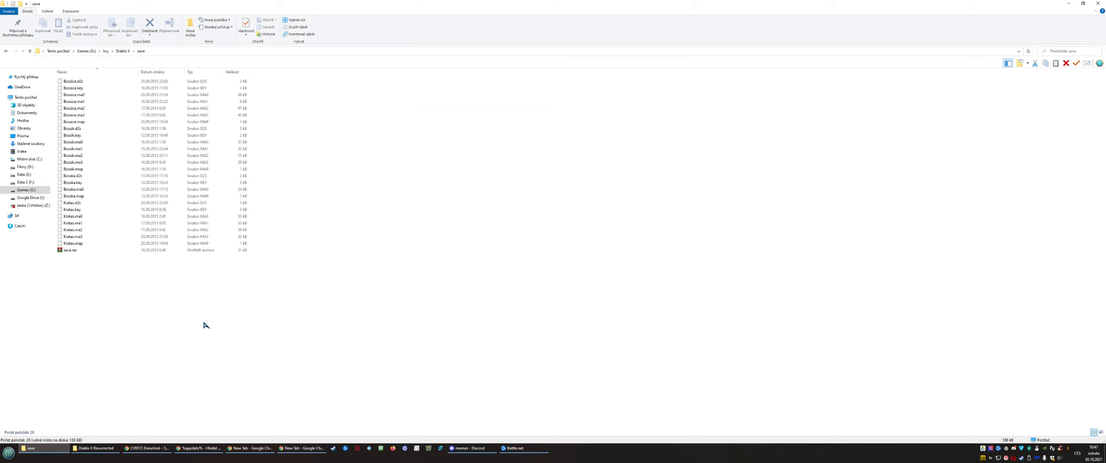
Select the druid's seven Bossok save files (.d2s, .key, .ma0–.ma3, .map) and copy them into the Resurrected folder.
click(73, 128)
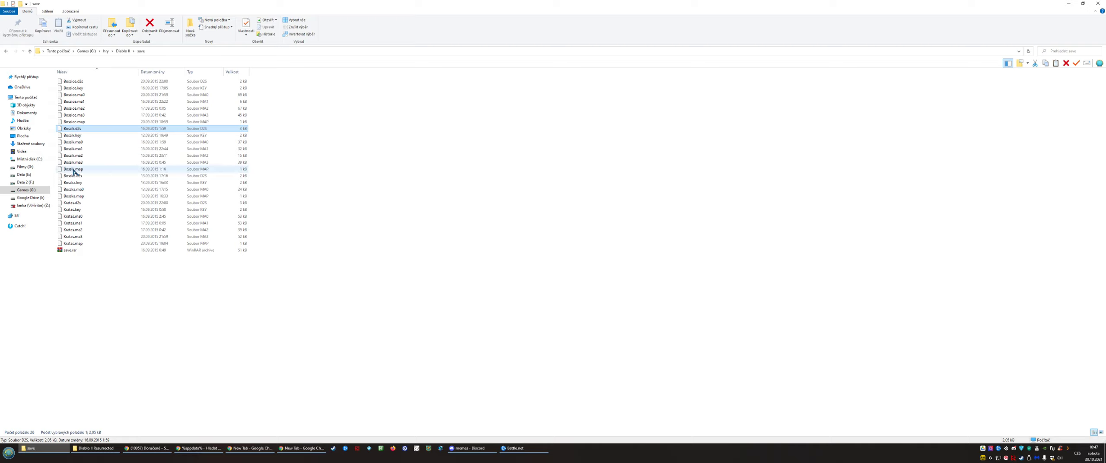
click(72, 170)
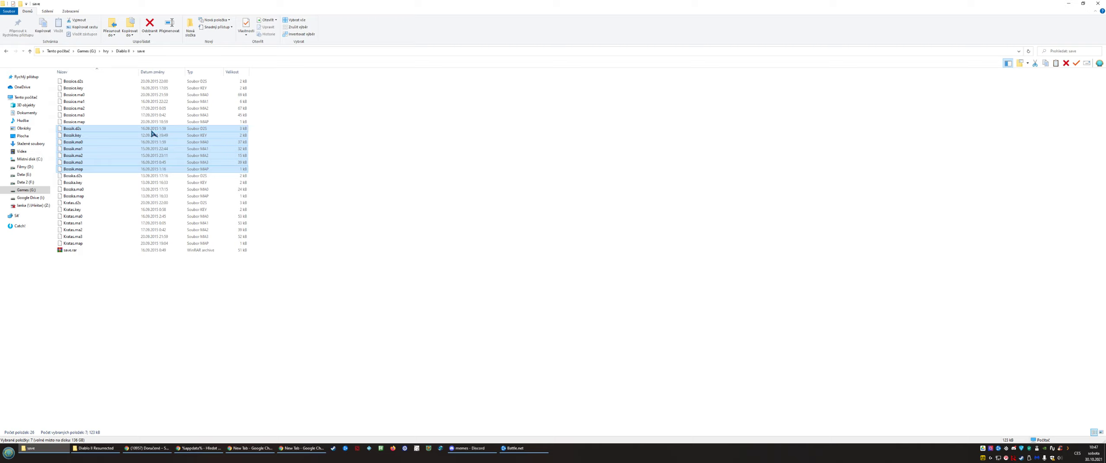
mouse_move(293, 127)
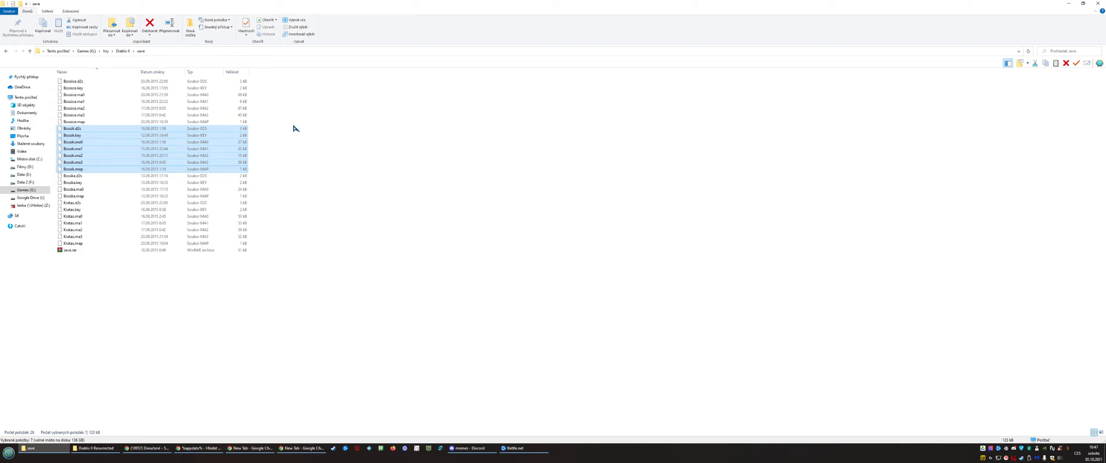
mouse_move(76, 133)
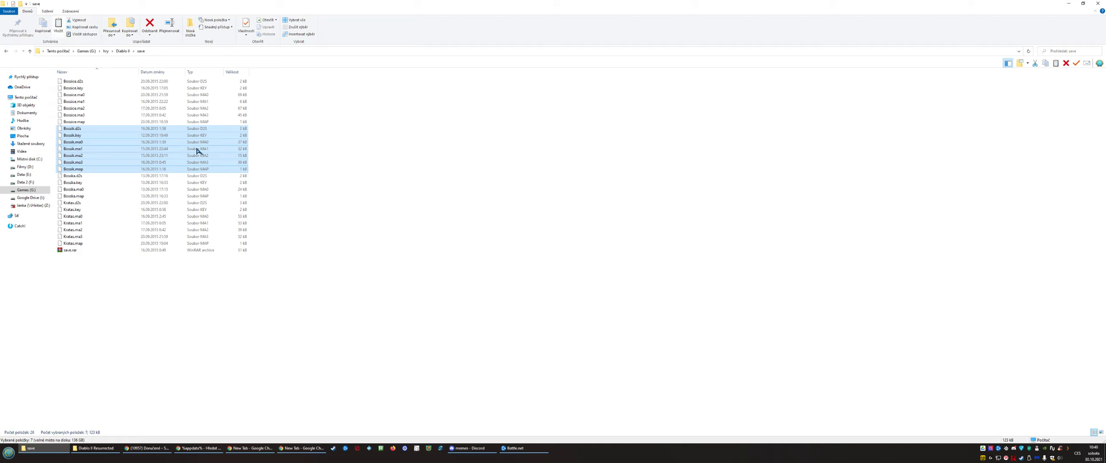
click(95, 449)
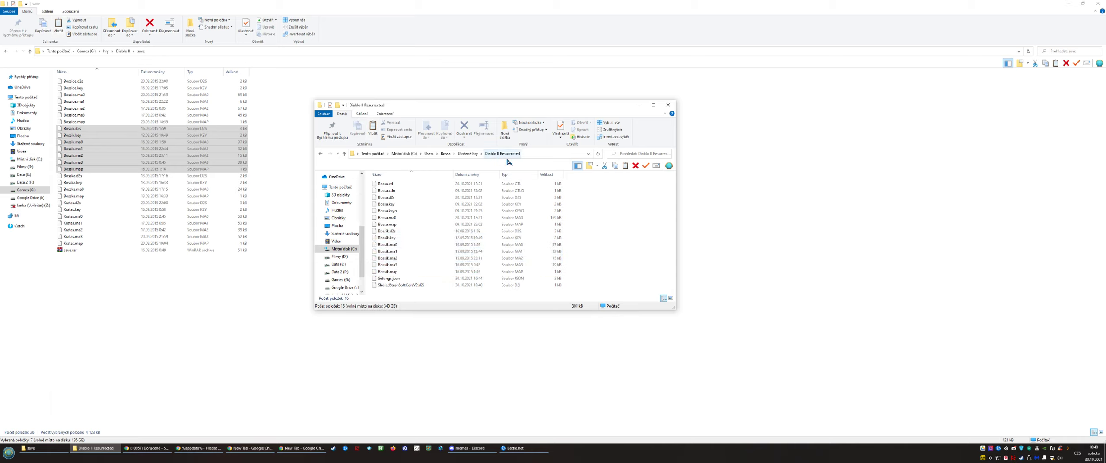
mouse_move(475, 440)
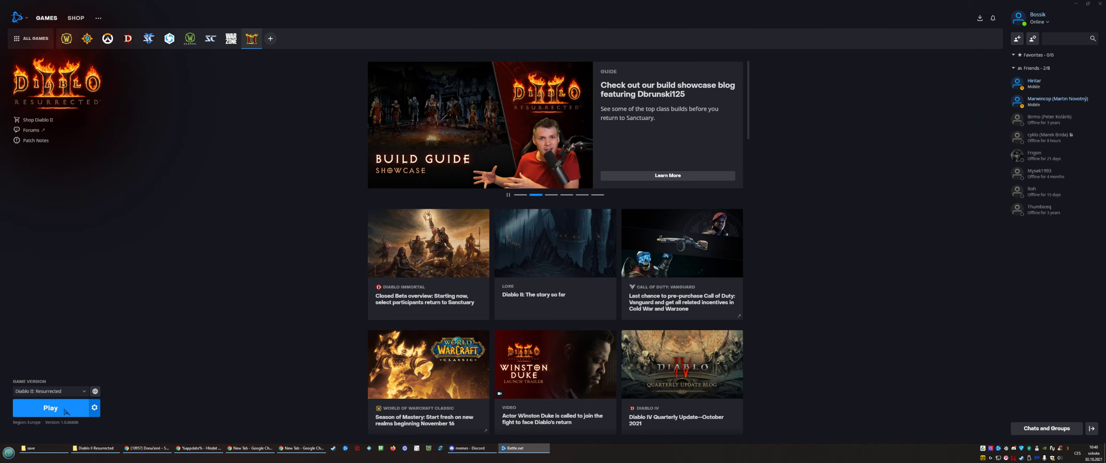
Relaunch Diablo II: Resurrected from Battle.net.
click(50, 408)
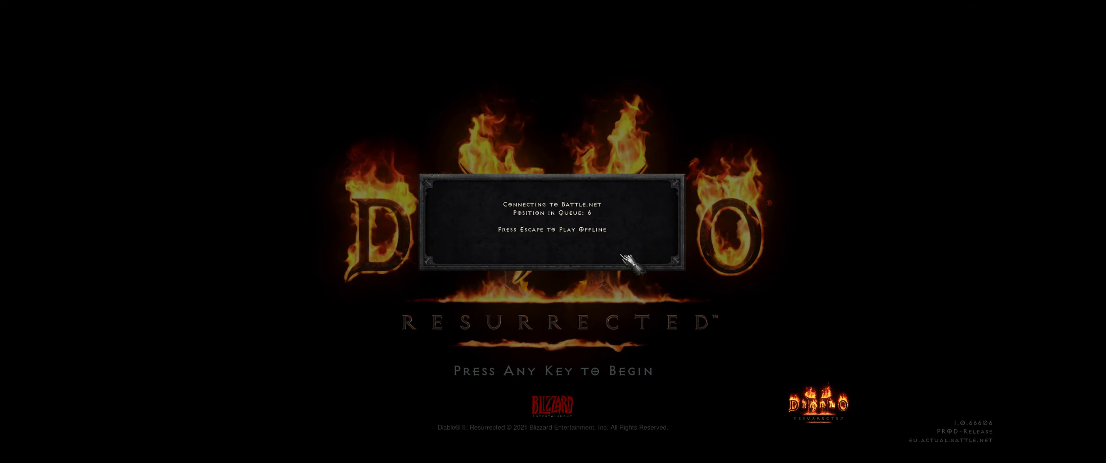
Skip to offline play, choose the level 26 Druid and enter the game.
key(Escape)
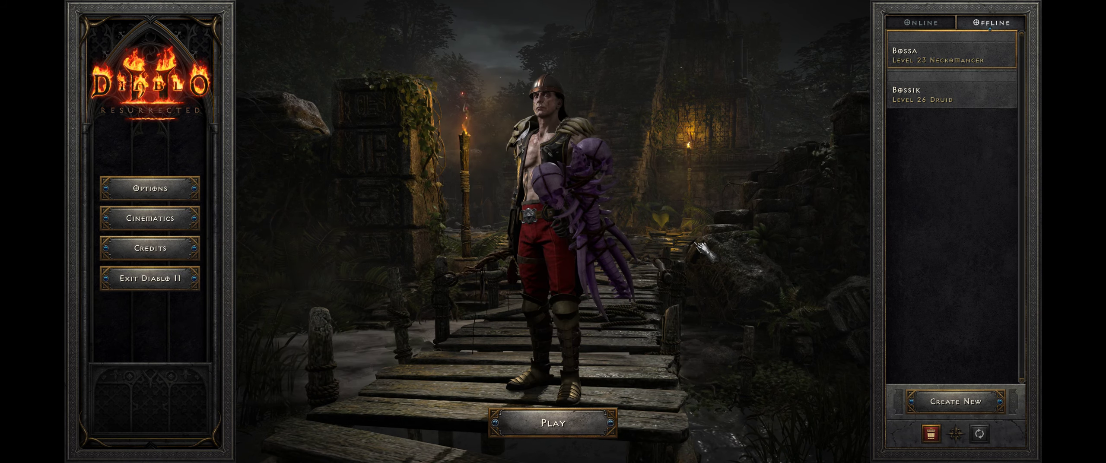
click(951, 94)
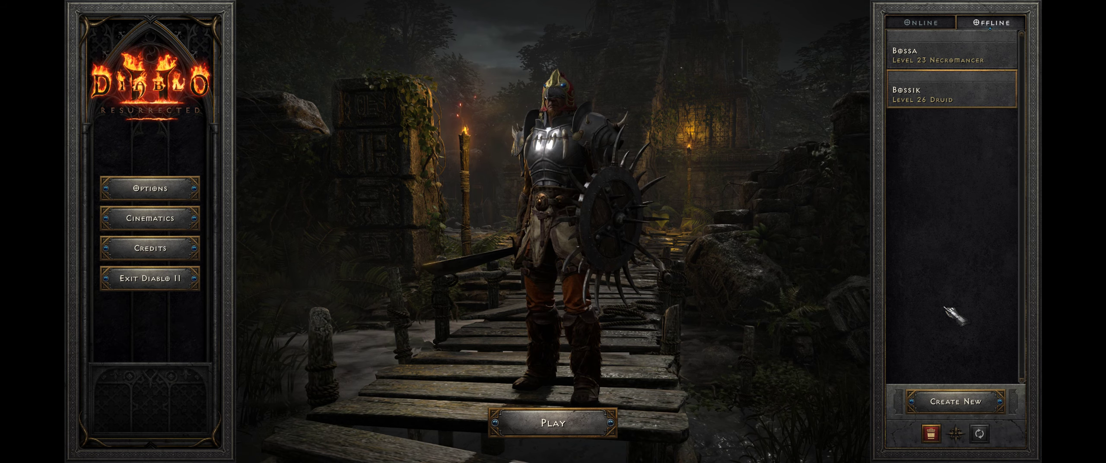
click(554, 424)
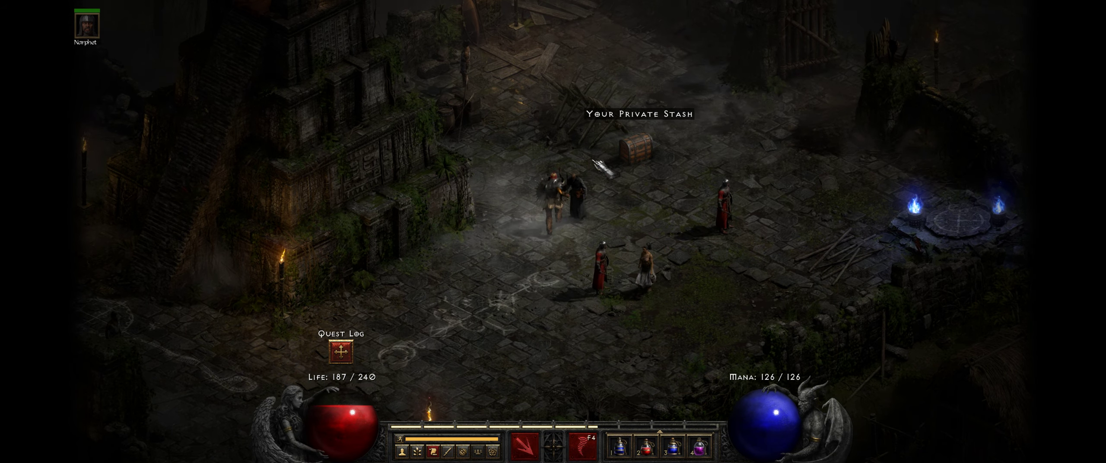
Check the druid's Personal stash page, close the panels and pause the game.
click(633, 151)
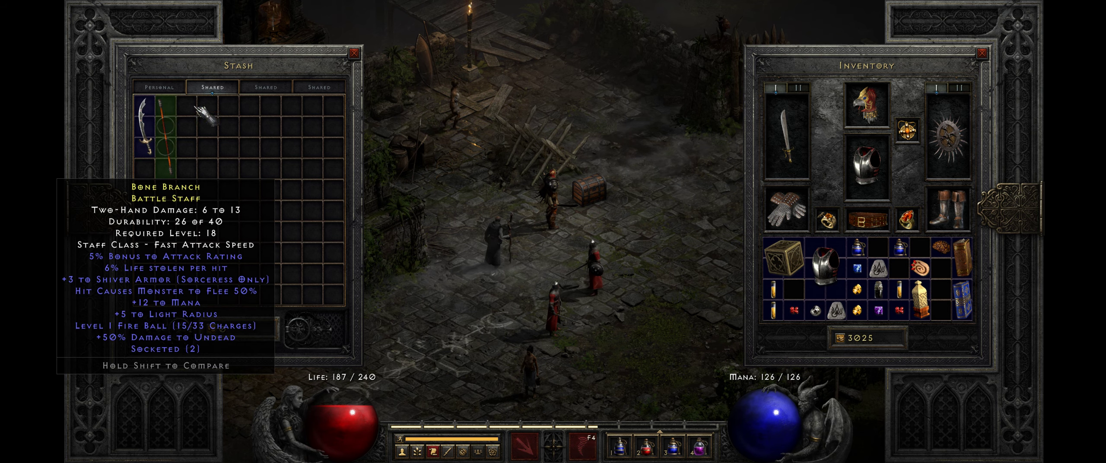
click(158, 86)
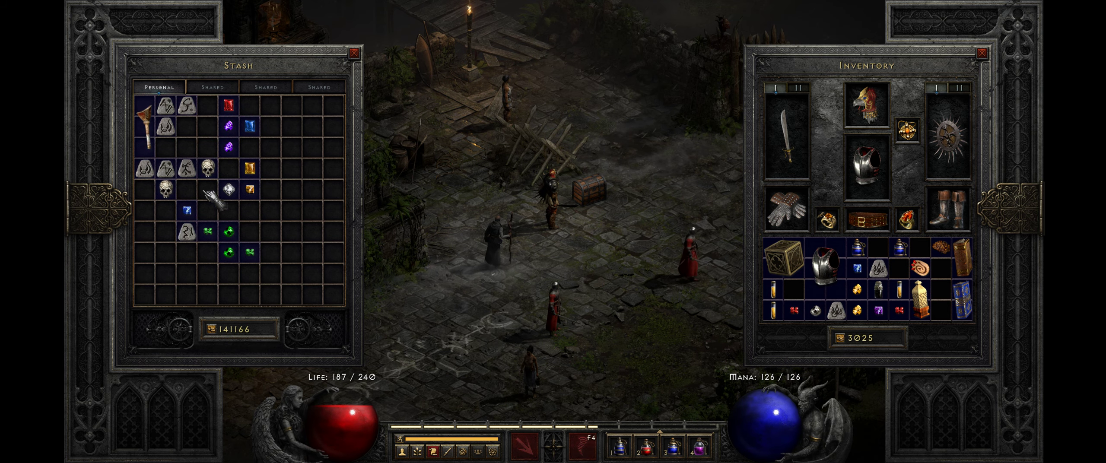
click(211, 87)
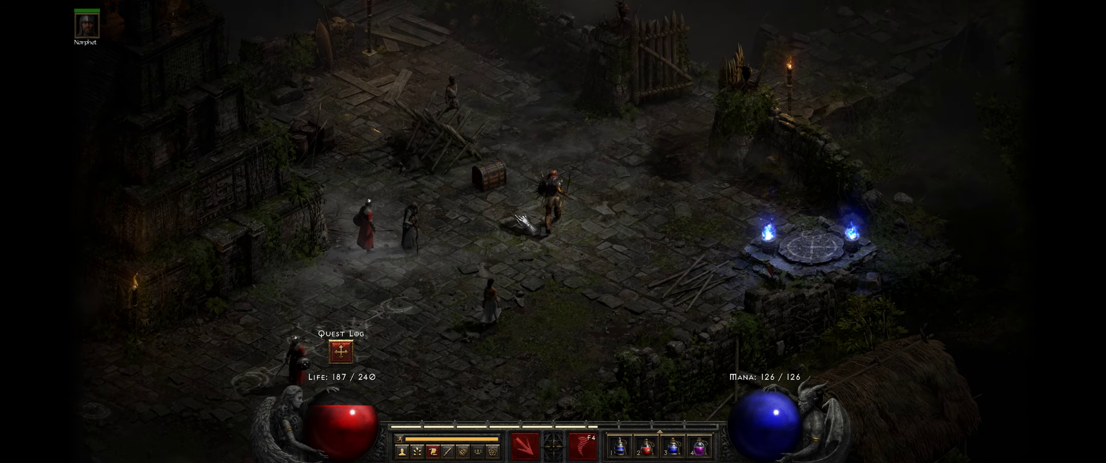
key(Escape)
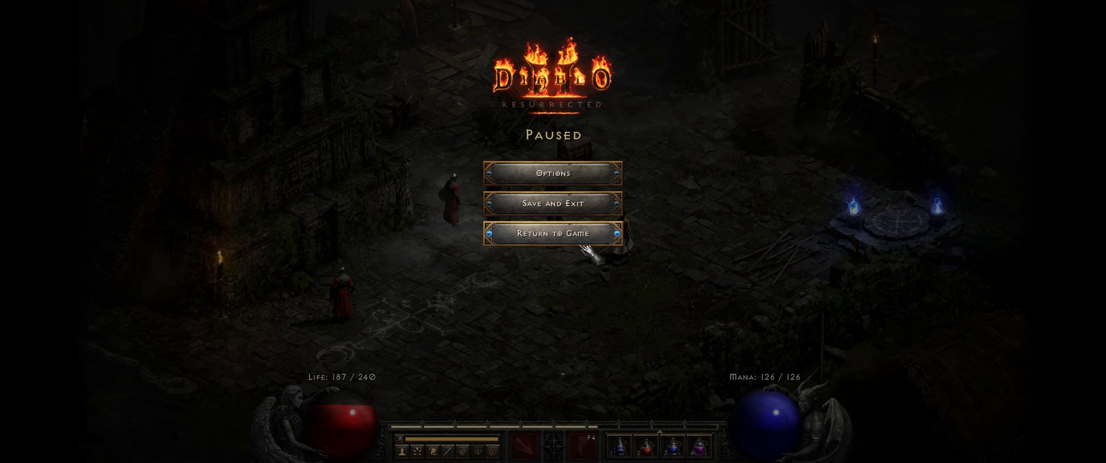
mouse_move(571, 205)
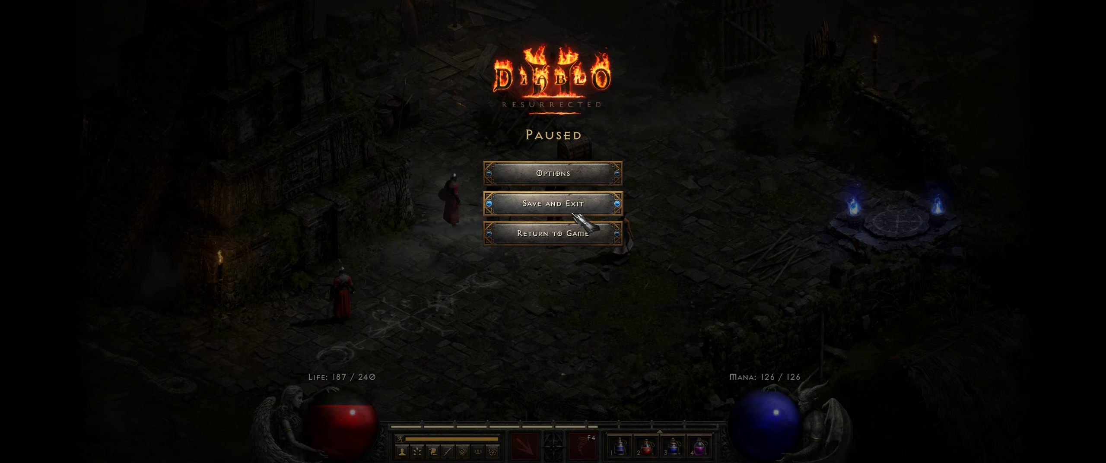
mouse_move(578, 212)
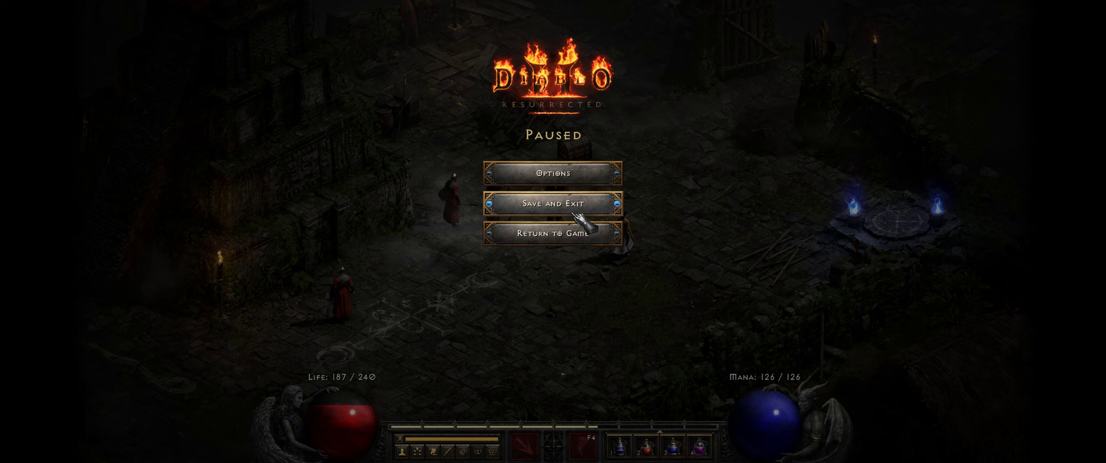